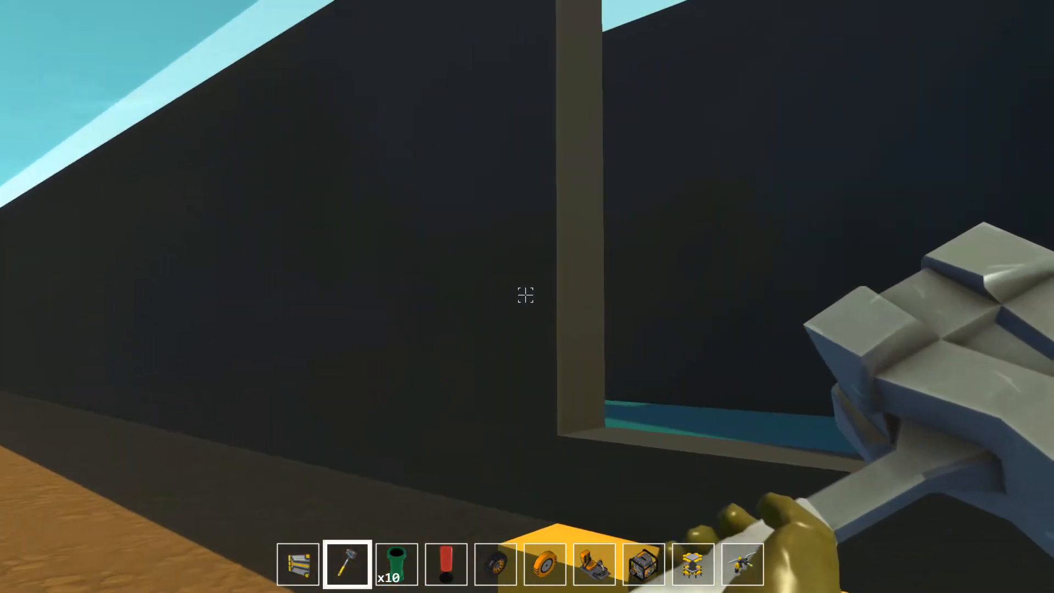
{"action": "mouse_move", "coordinate": [524, 297]}
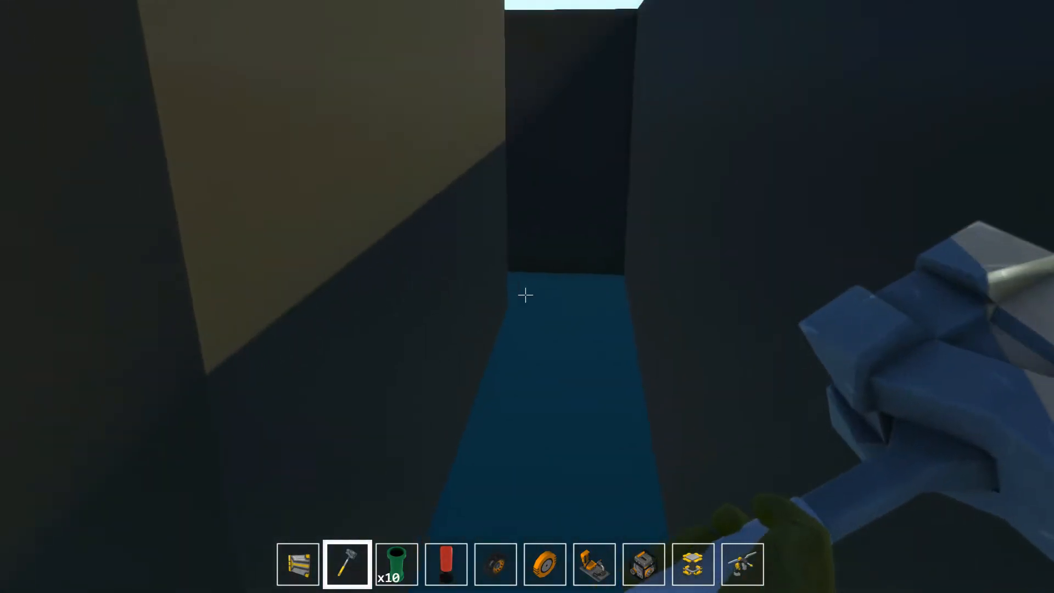
{"action": "mouse_move", "coordinate": [524, 295]}
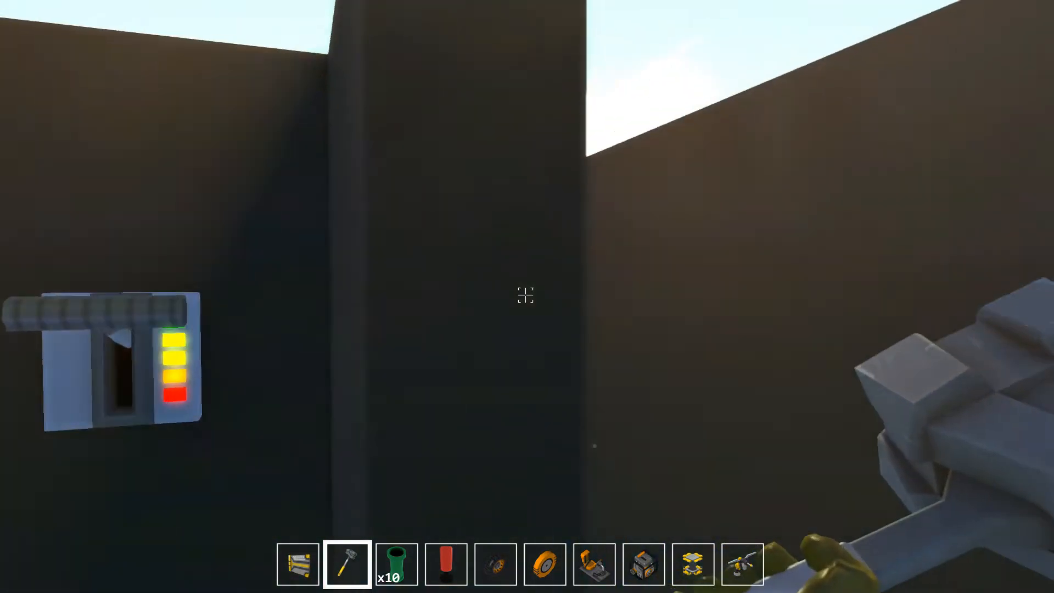
{"action": "mouse_move", "coordinate": [525, 295]}
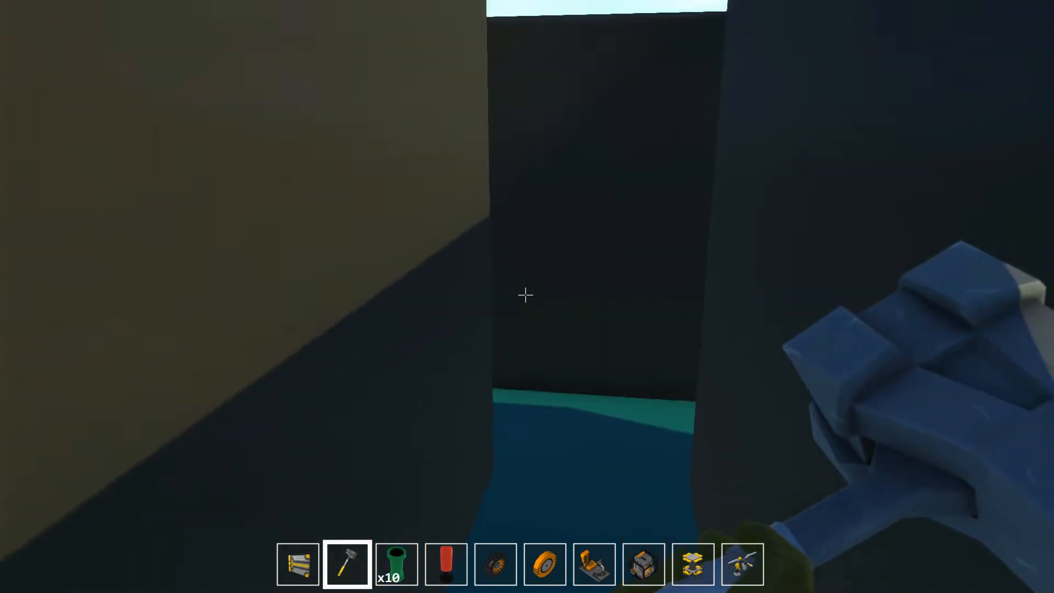
{"action": "mouse_move", "coordinate": [525, 294]}
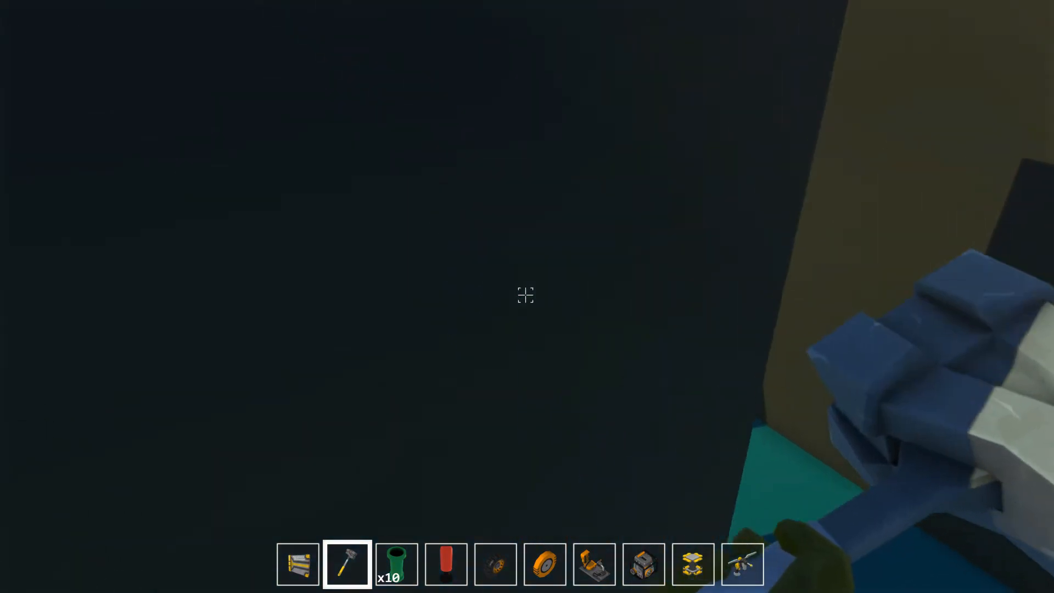
{"action": "mouse_move", "coordinate": [524, 294]}
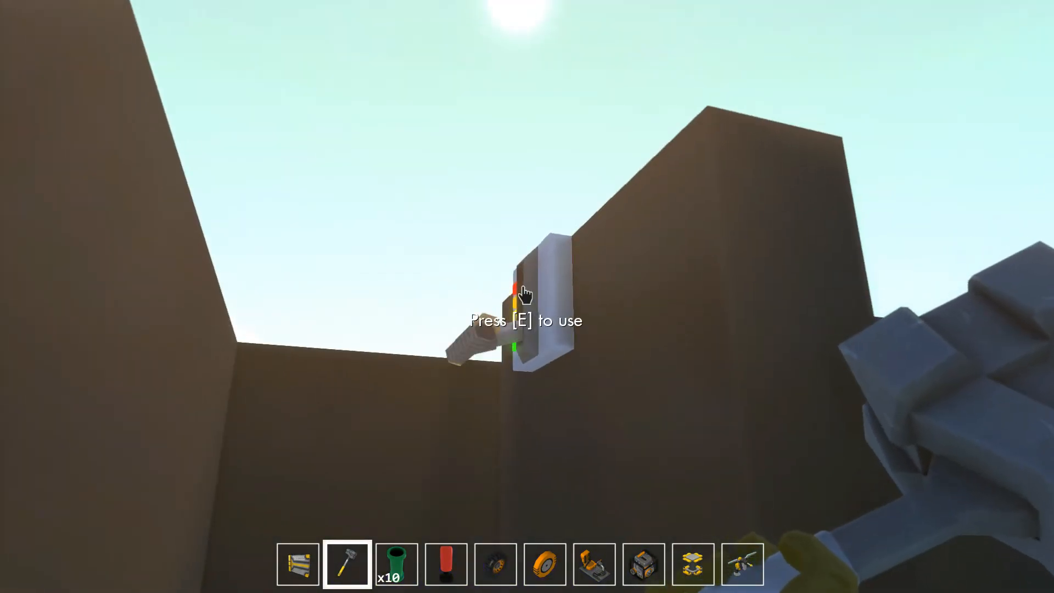
Step: Activate the yellow-section switch with E
{"action": "key", "text": "e"}
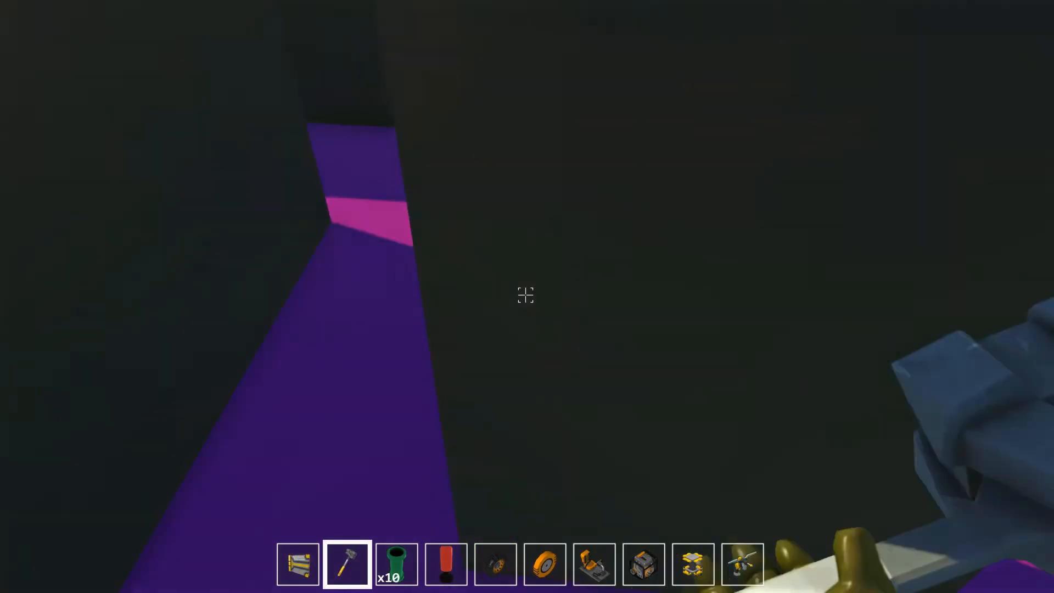
{"action": "mouse_move", "coordinate": [524, 295]}
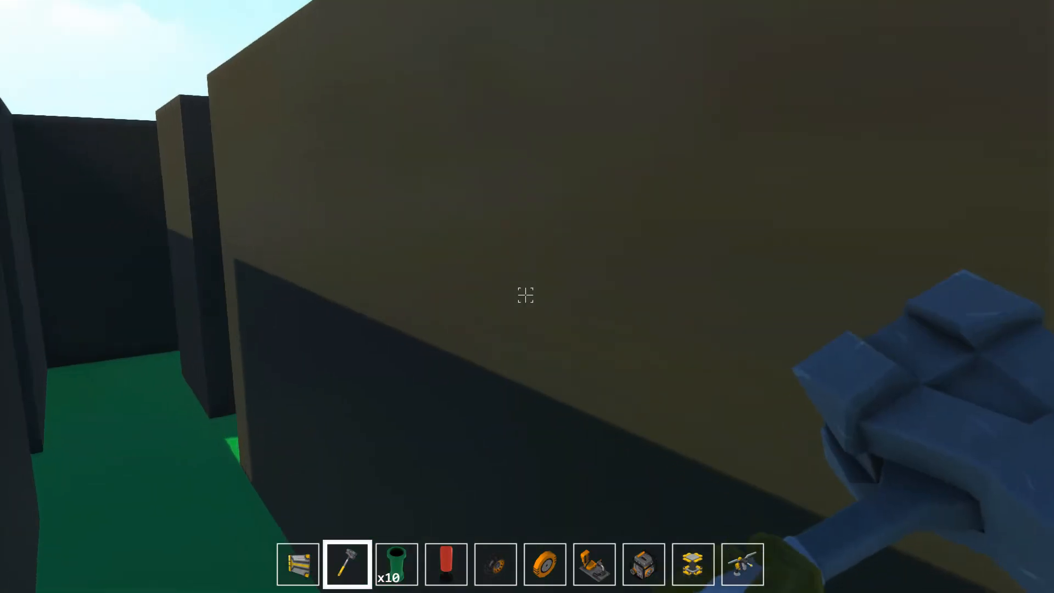
{"action": "mouse_move", "coordinate": [524, 295]}
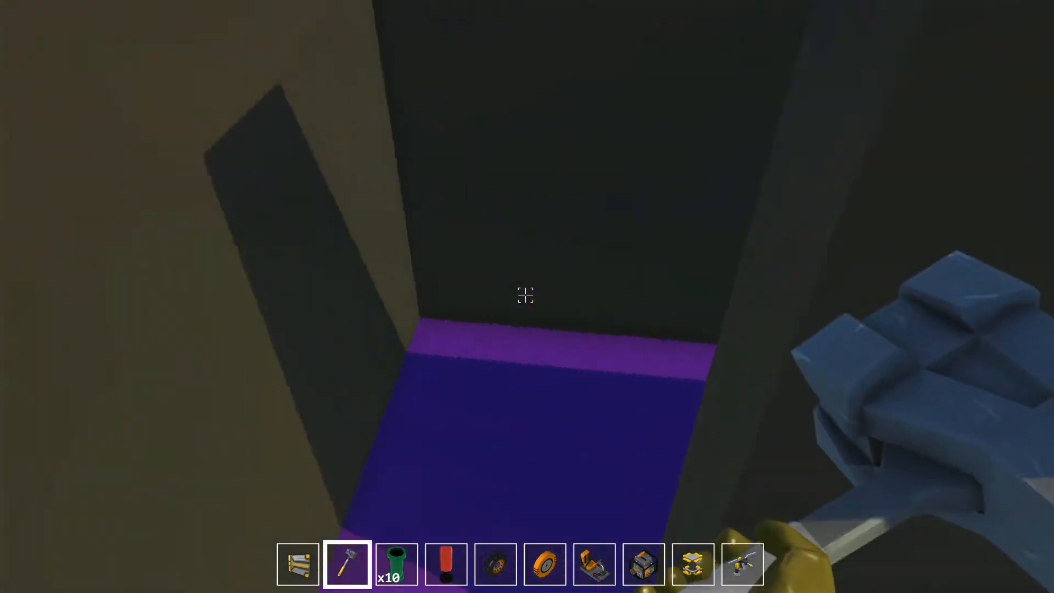
{"action": "mouse_move", "coordinate": [524, 294]}
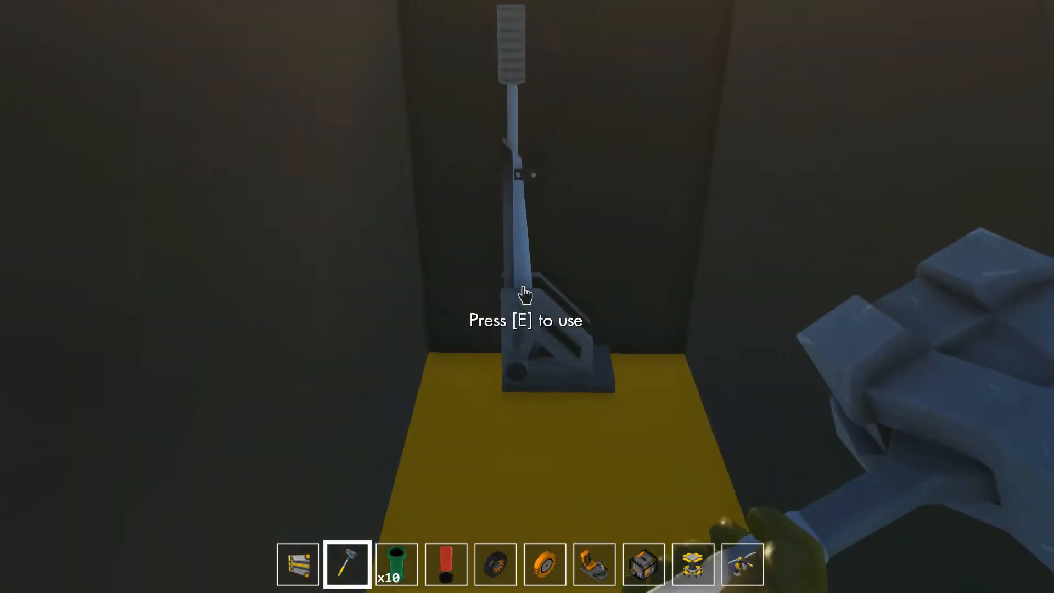
Step: Pull the lever standing on the yellow floor
{"action": "key", "text": "e"}
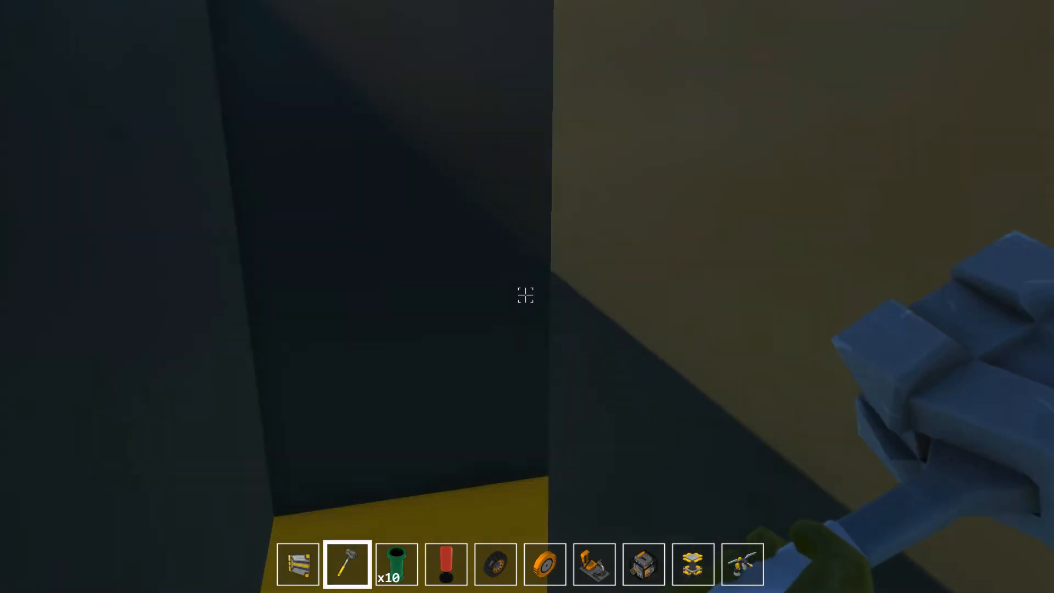
{"action": "mouse_move", "coordinate": [525, 295]}
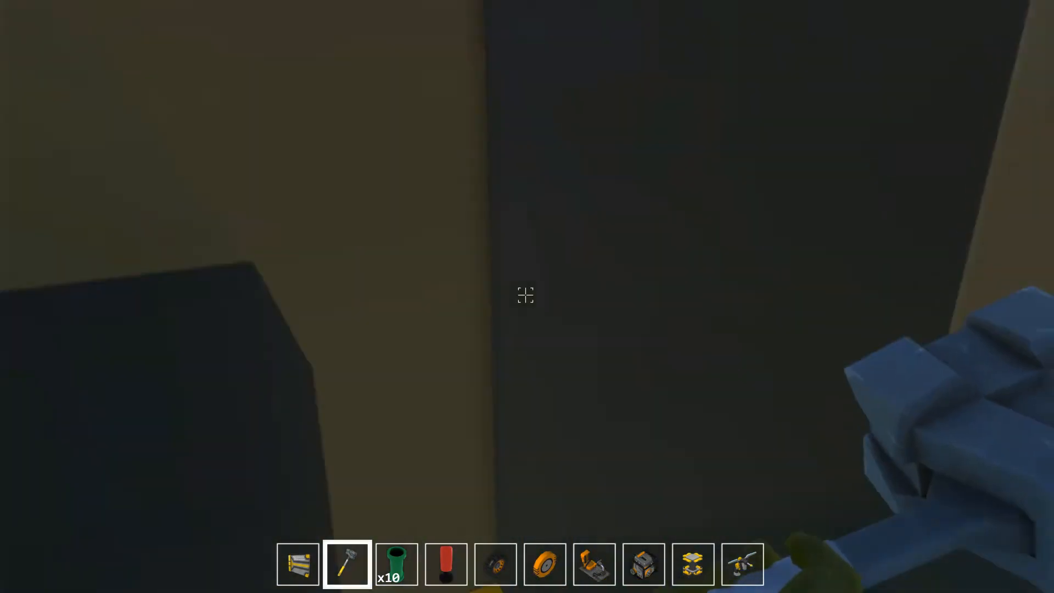
{"action": "mouse_move", "coordinate": [525, 309]}
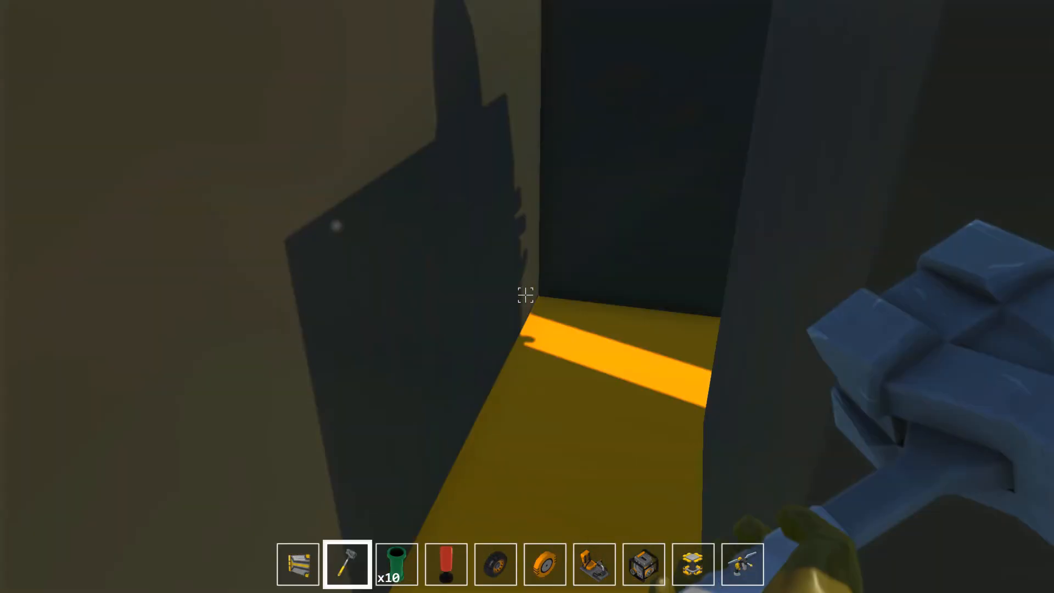
{"action": "mouse_move", "coordinate": [524, 296]}
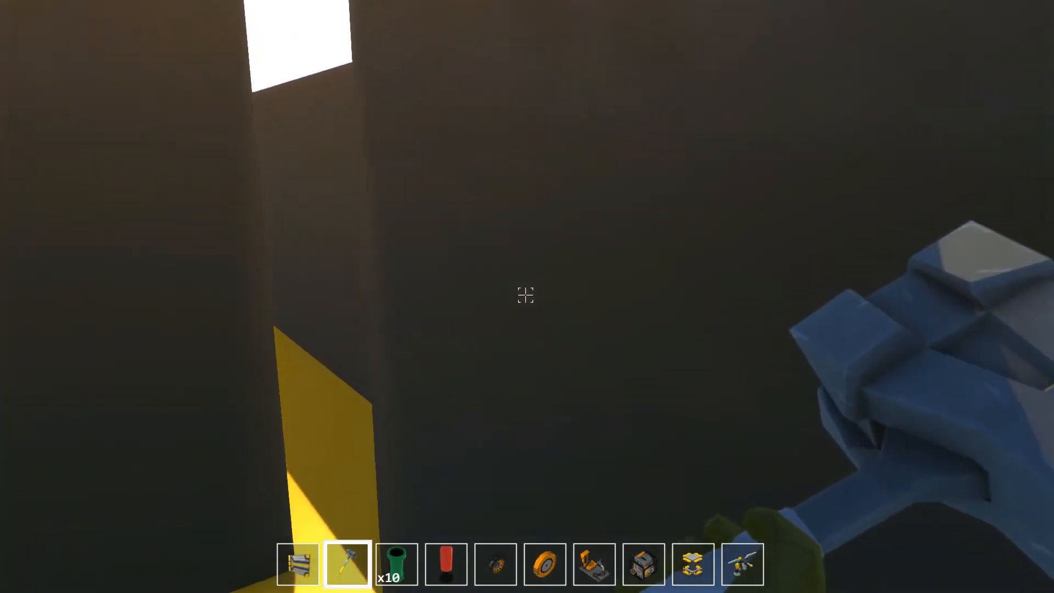
{"action": "mouse_move", "coordinate": [524, 294]}
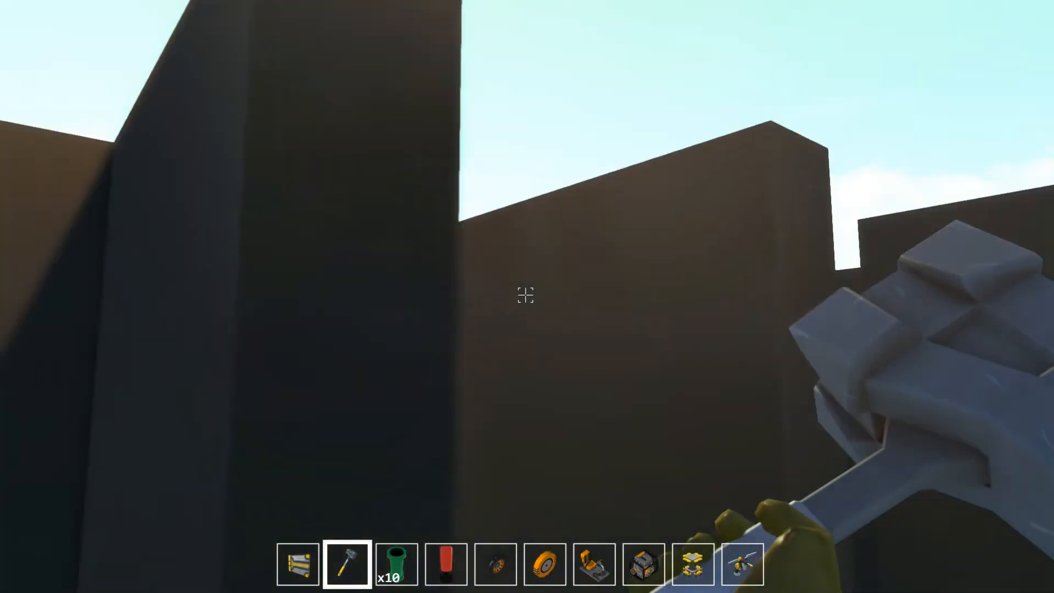
{"action": "mouse_move", "coordinate": [525, 294]}
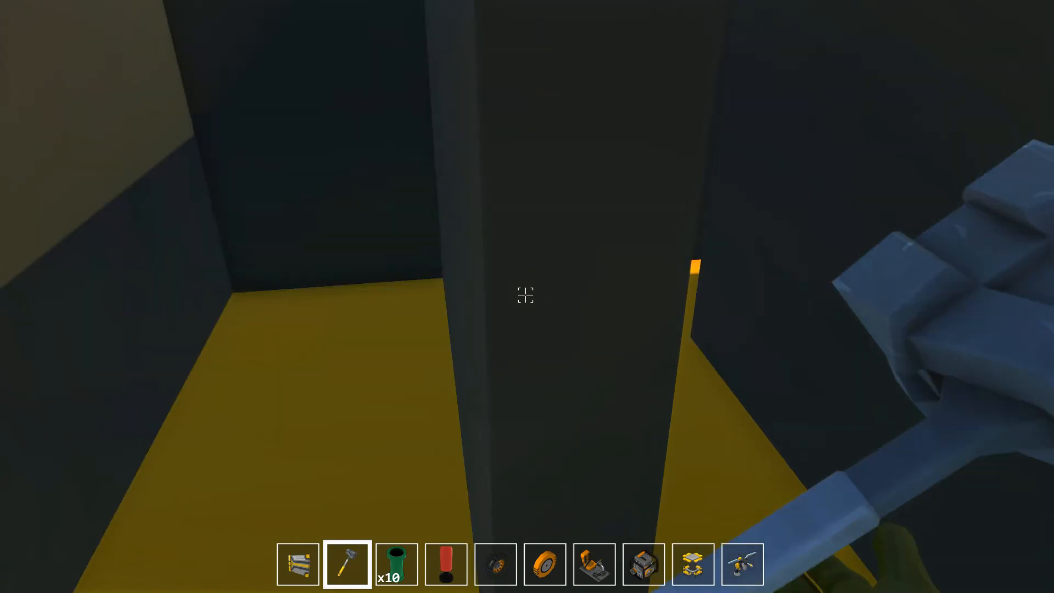
{"action": "mouse_move", "coordinate": [524, 296]}
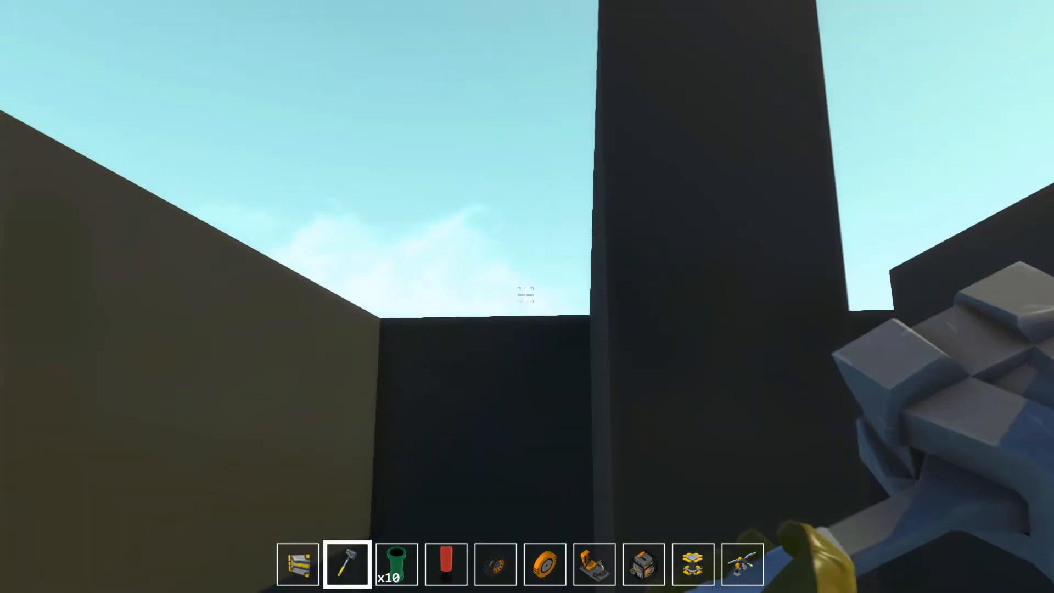
{"action": "mouse_move", "coordinate": [525, 294]}
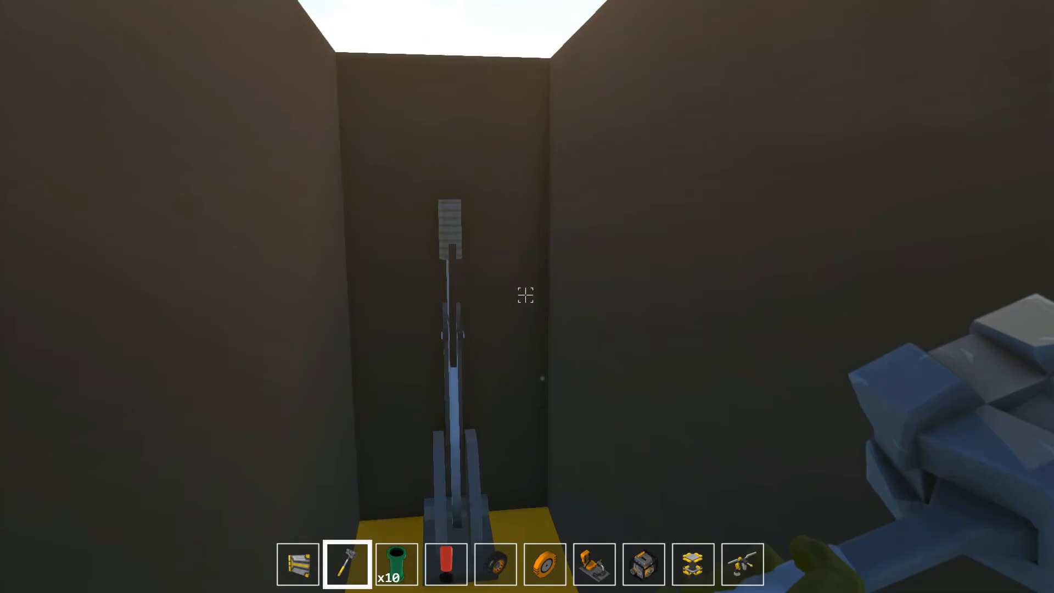
{"action": "mouse_move", "coordinate": [524, 295]}
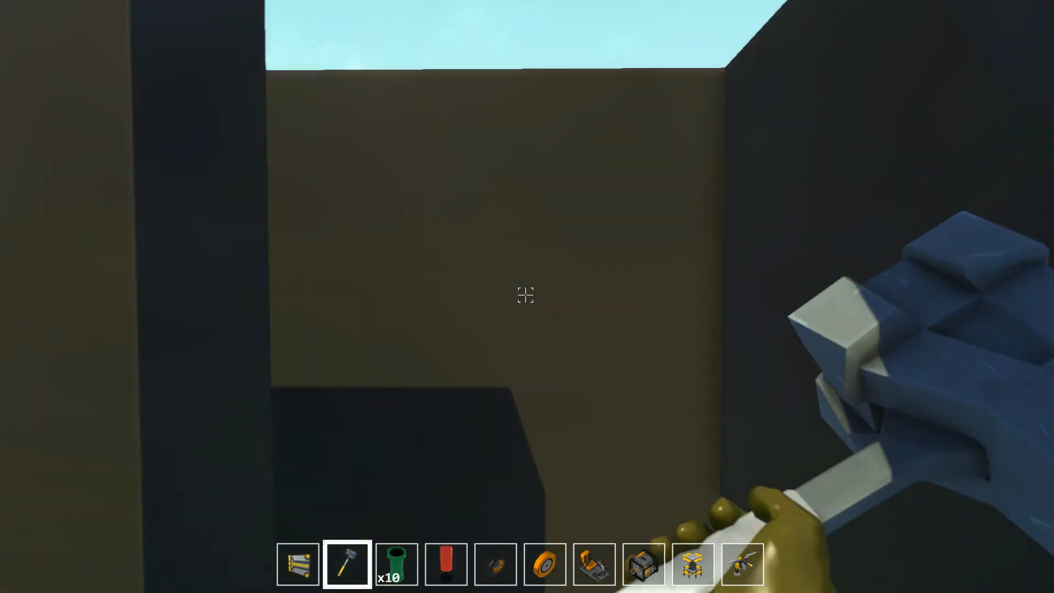
{"action": "mouse_move", "coordinate": [525, 295]}
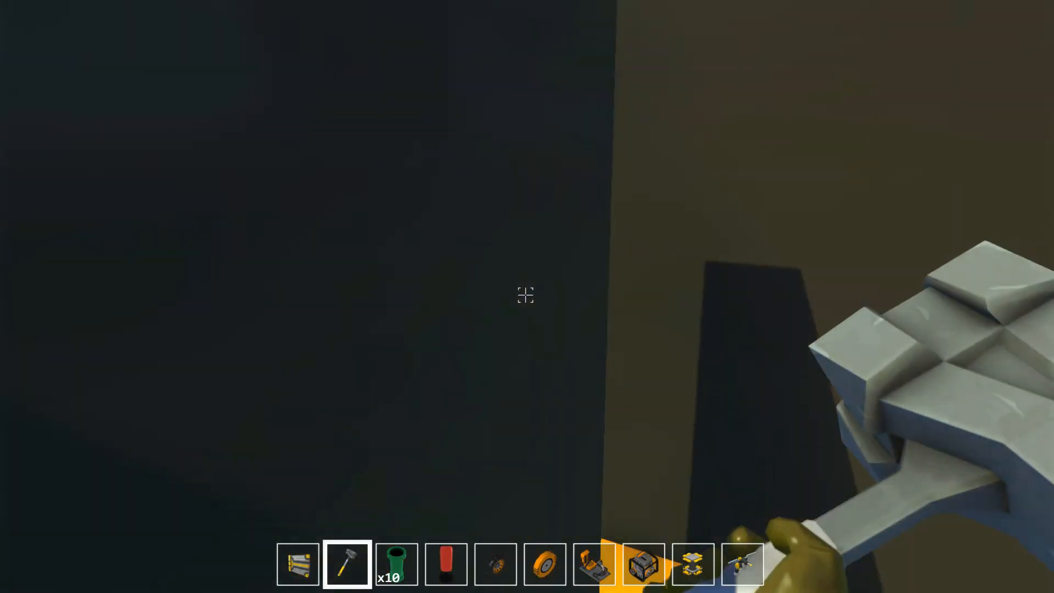
Step: Set Godrays and Bloom Effect to Off in Graphics options, then resume playing
{"action": "key", "text": "Escape"}
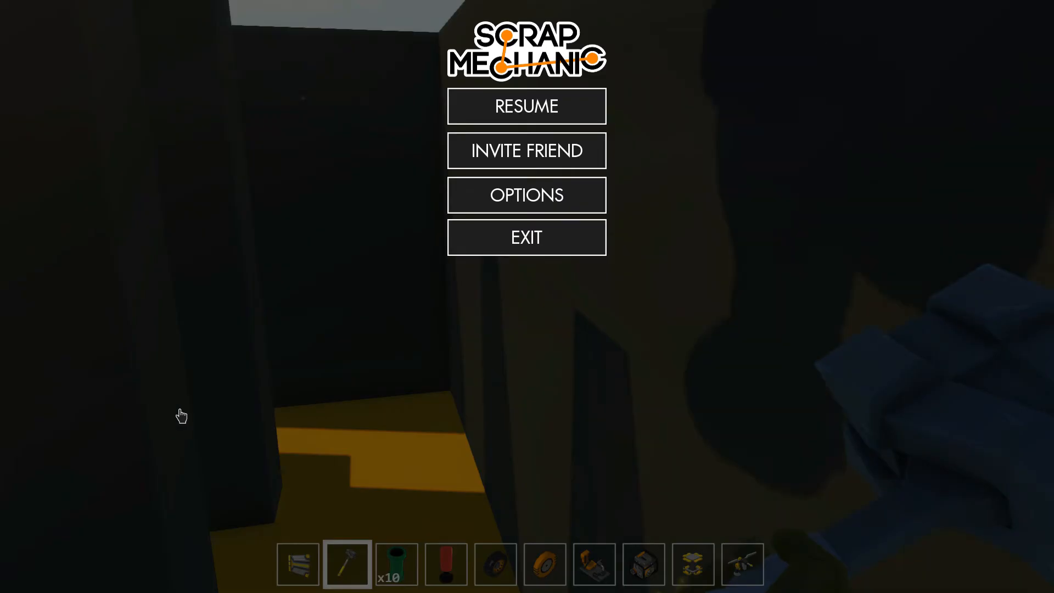
{"action": "left_click", "coordinate": [526, 195]}
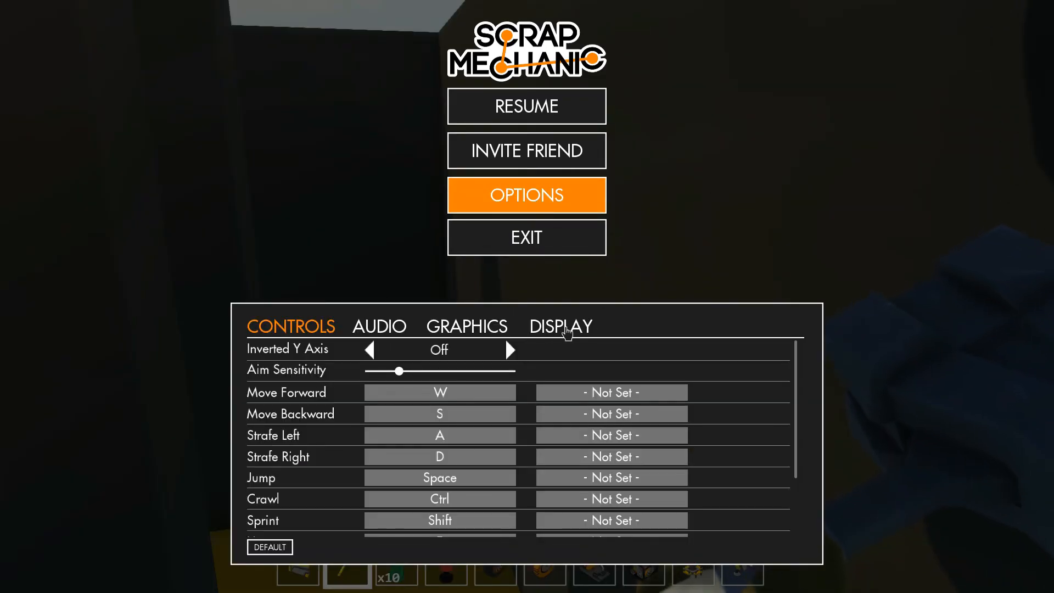
{"action": "left_click", "coordinate": [466, 326]}
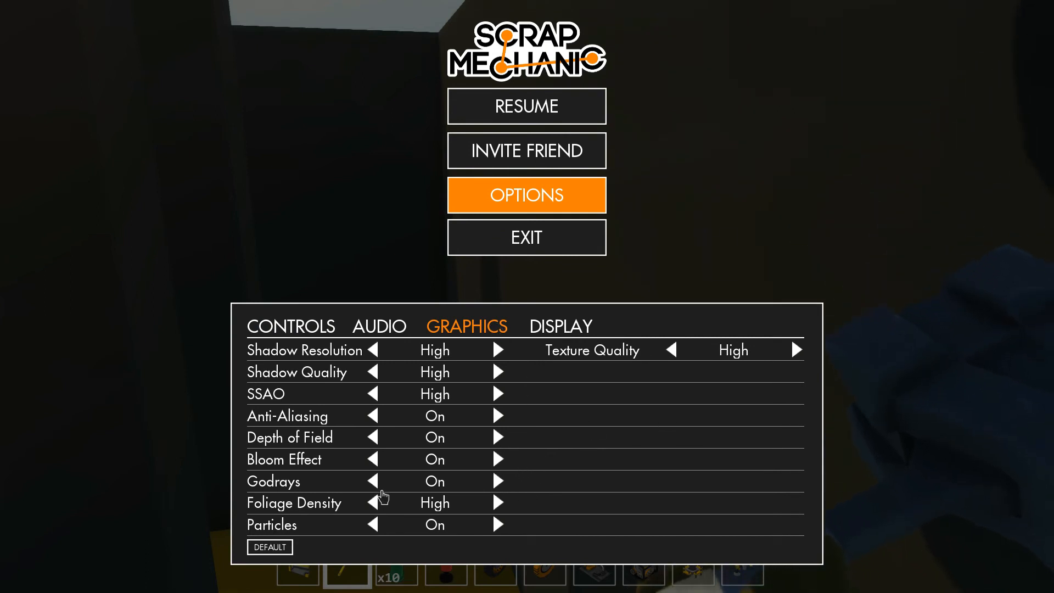
{"action": "left_click", "coordinate": [372, 481]}
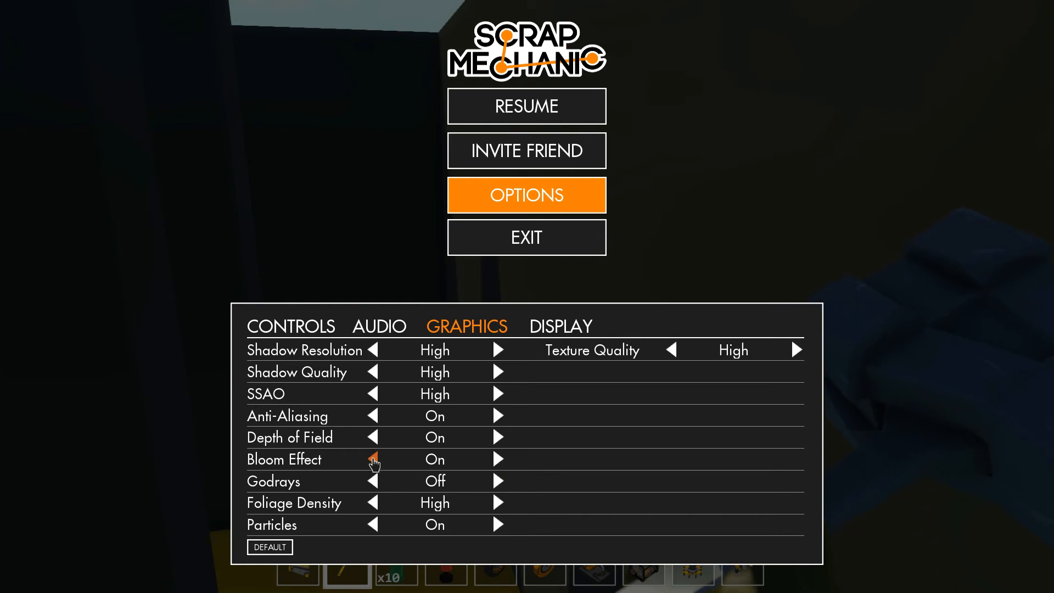
{"action": "left_click", "coordinate": [373, 459]}
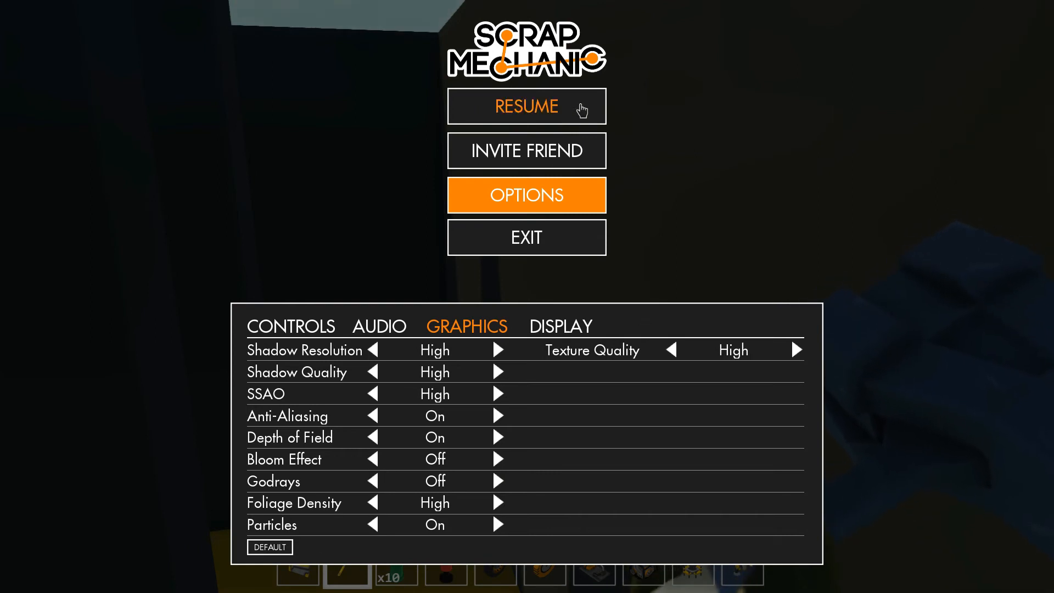
{"action": "left_click", "coordinate": [526, 107]}
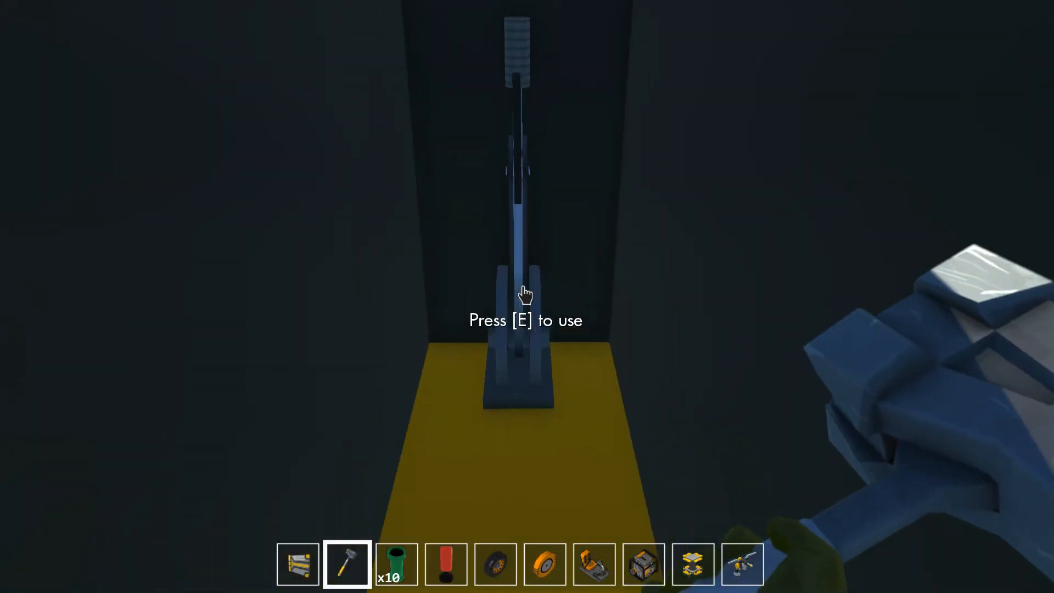
Step: Use the lever at the end of the yellow corridor
{"action": "key", "text": "e"}
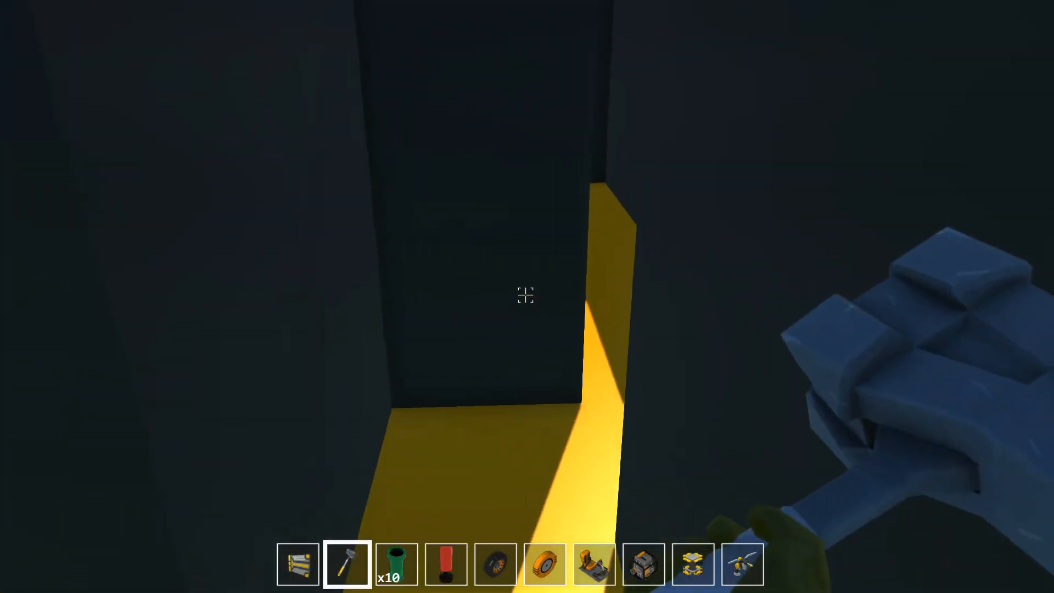
{"action": "mouse_move", "coordinate": [525, 295]}
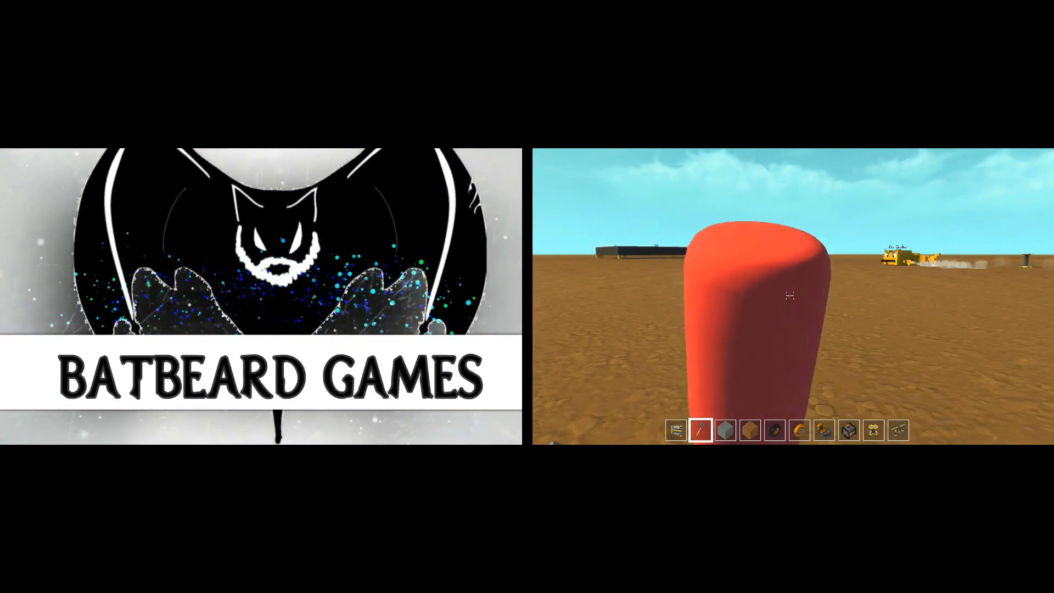
Step: Press E once after walking out of the yellow section, before the outro card
{"action": "key", "text": "e"}
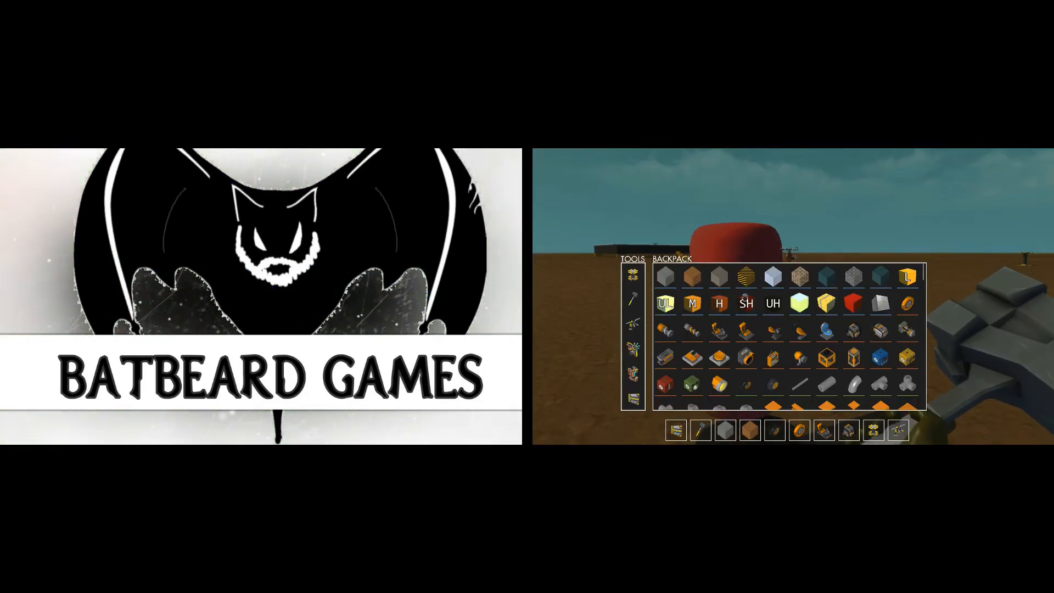